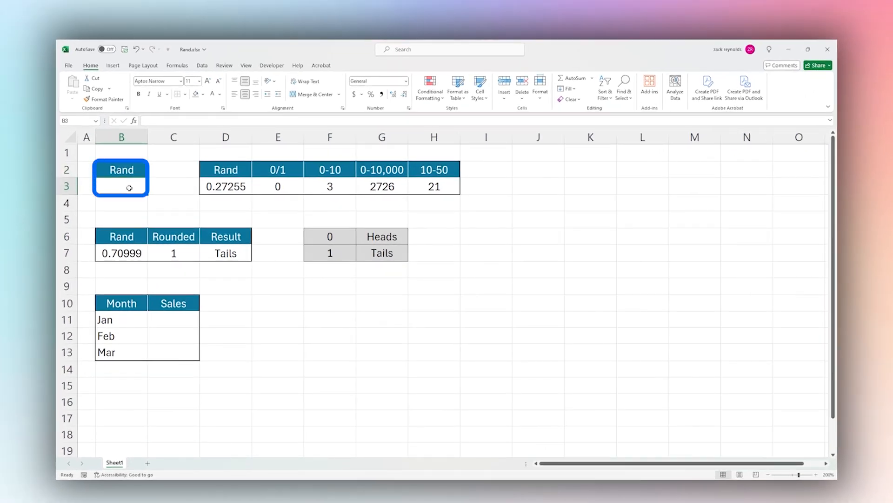
# - Enter =RAND() in B3 under the Rand heading and inspect its formula
pyautogui.write('=r')
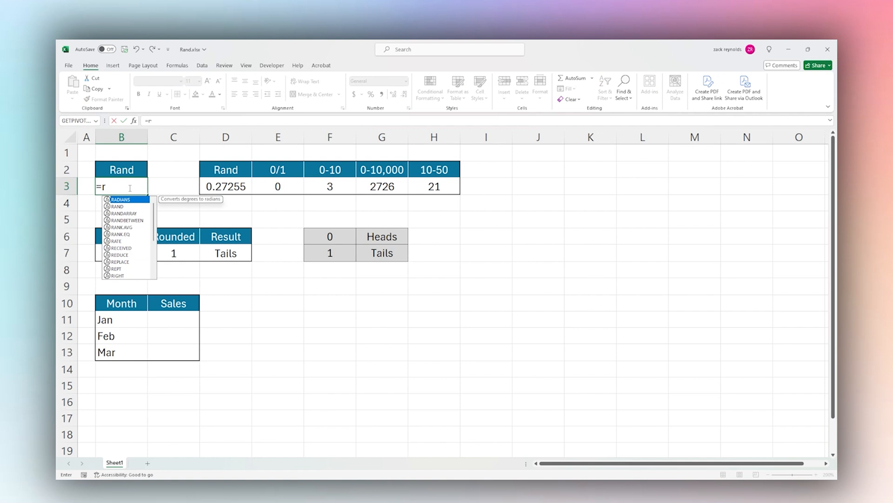
pyautogui.write('and()')
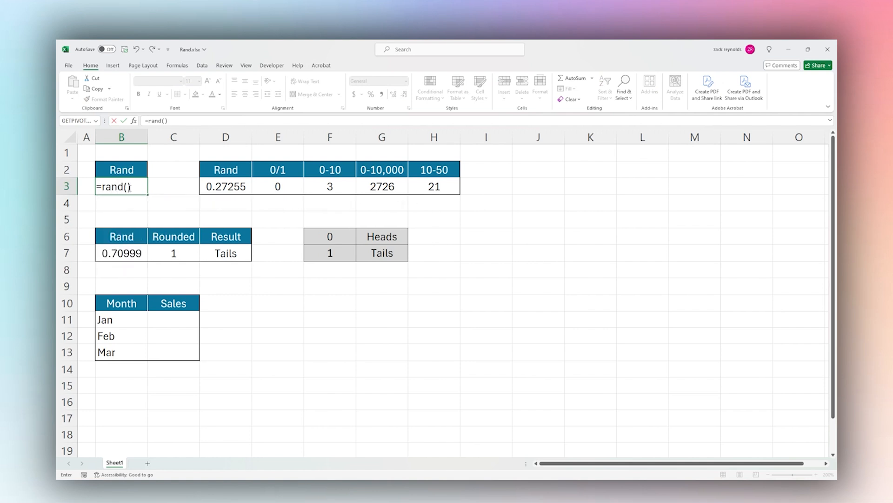
pyautogui.press('enter')
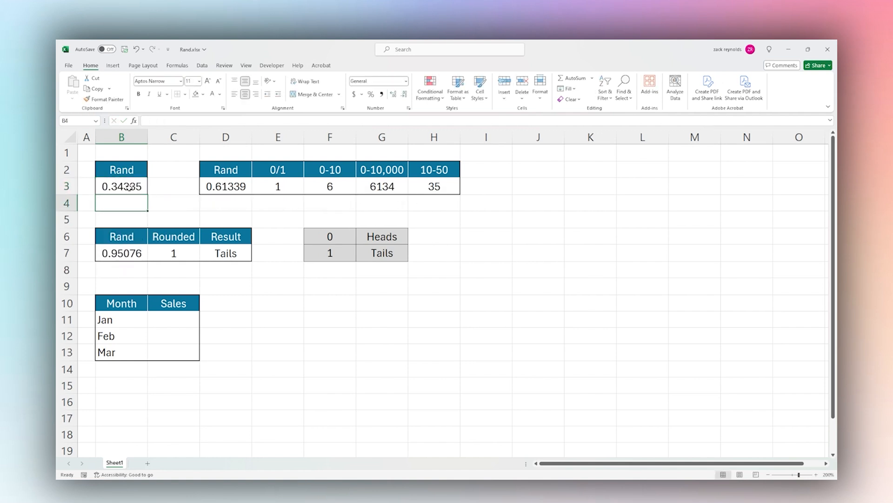
pyautogui.click(121, 186)
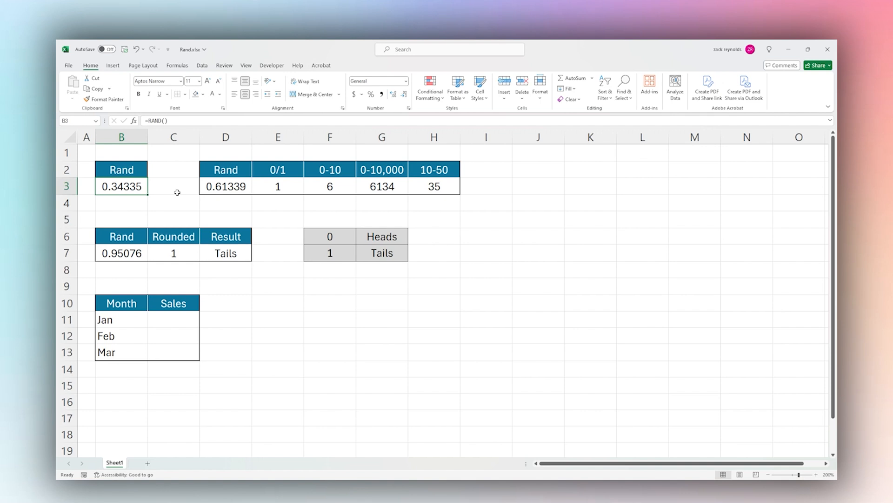
pyautogui.moveTo(126, 187)
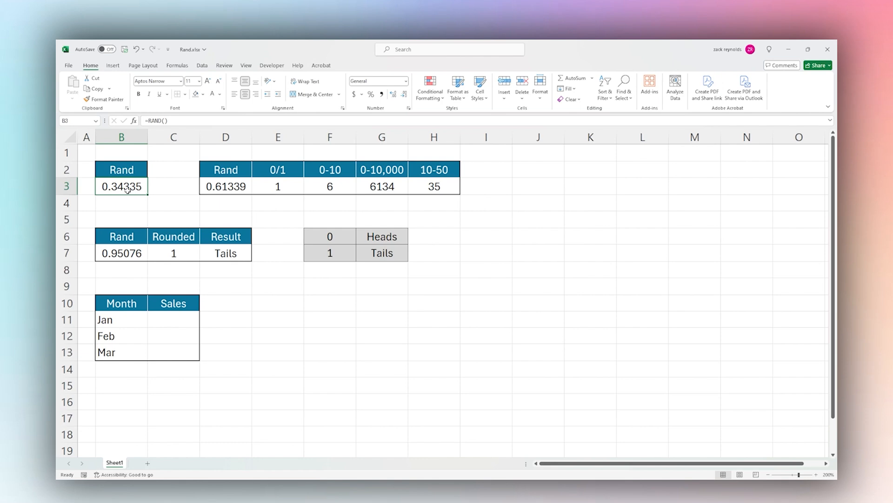
# - Review the =ROUND(D3,0) formula in E3, then type in E4 to recalculate
pyautogui.click(277, 186)
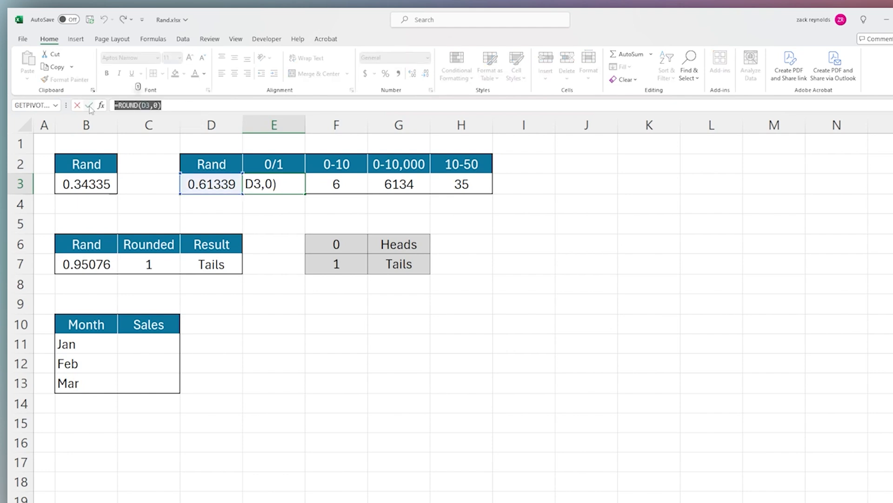
pyautogui.press('enter')
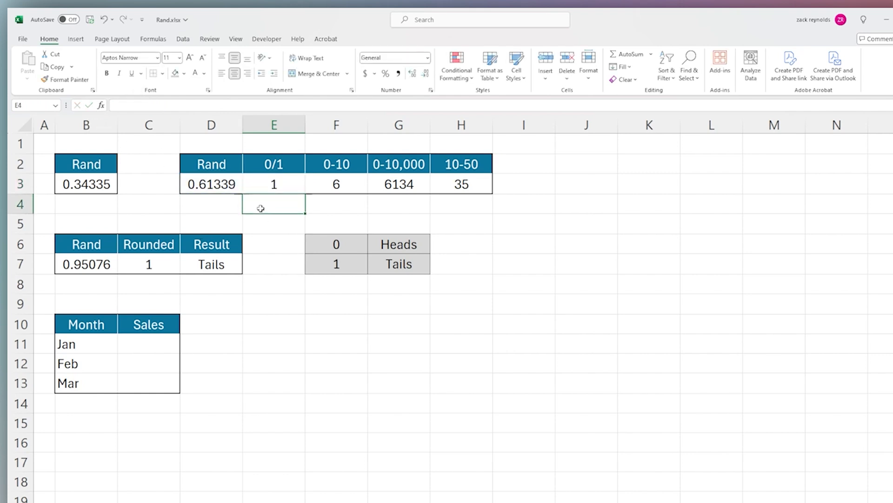
pyautogui.write('a')
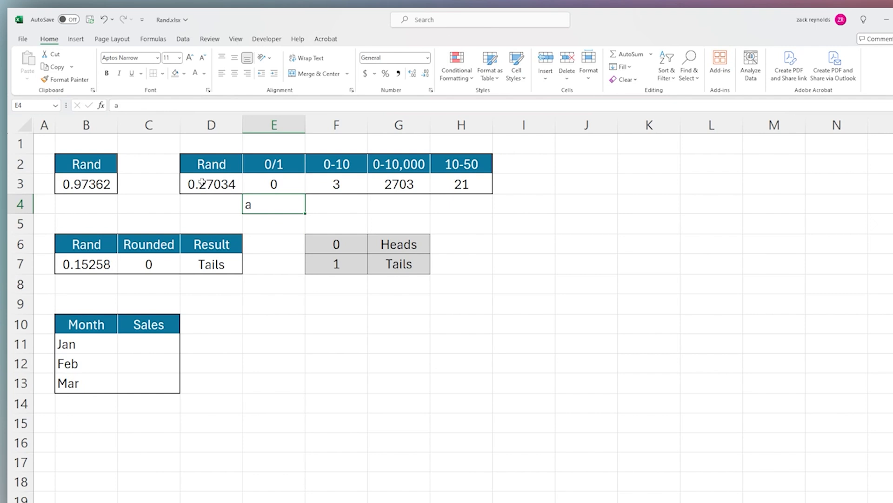
pyautogui.moveTo(263, 205)
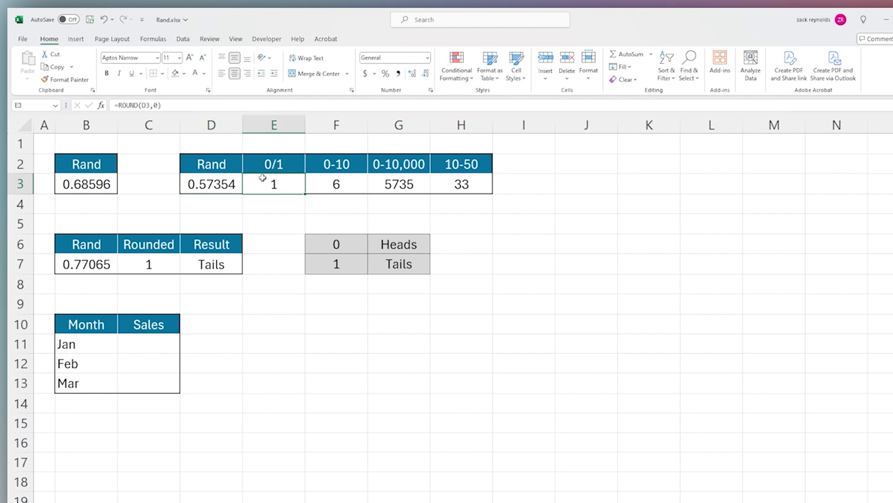
pyautogui.moveTo(283, 218)
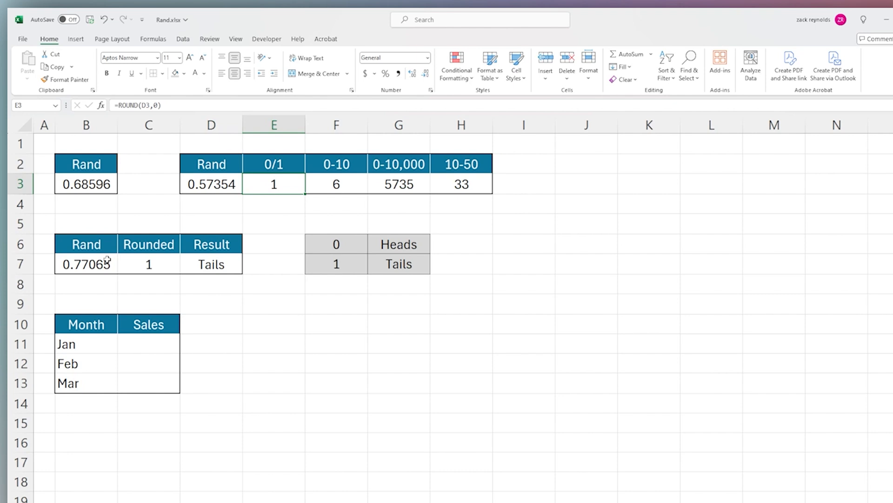
pyautogui.click(86, 264)
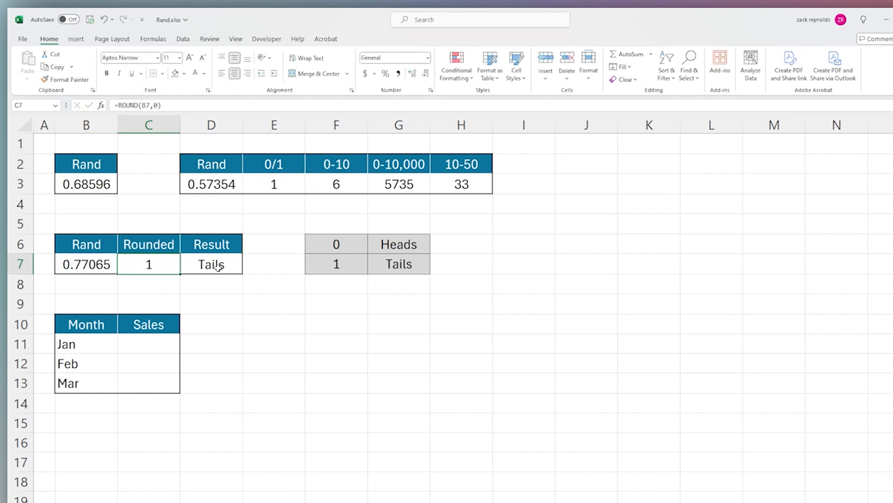
pyautogui.click(211, 264)
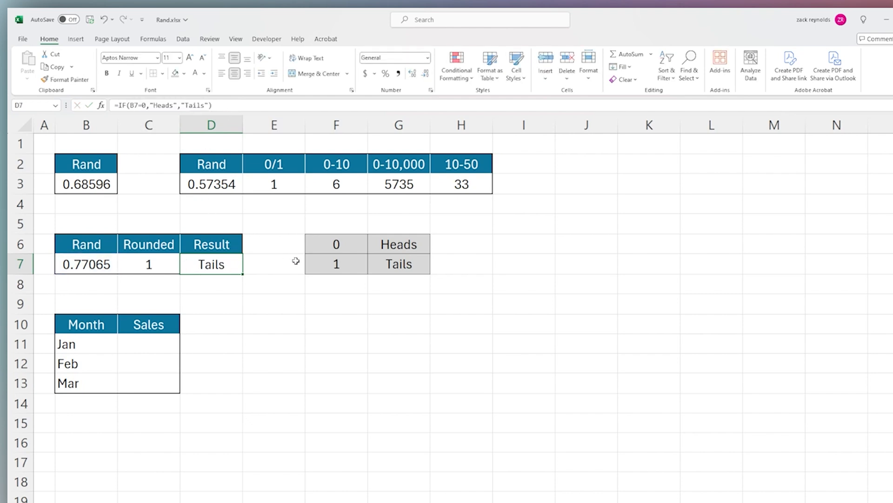
pyautogui.moveTo(246, 239)
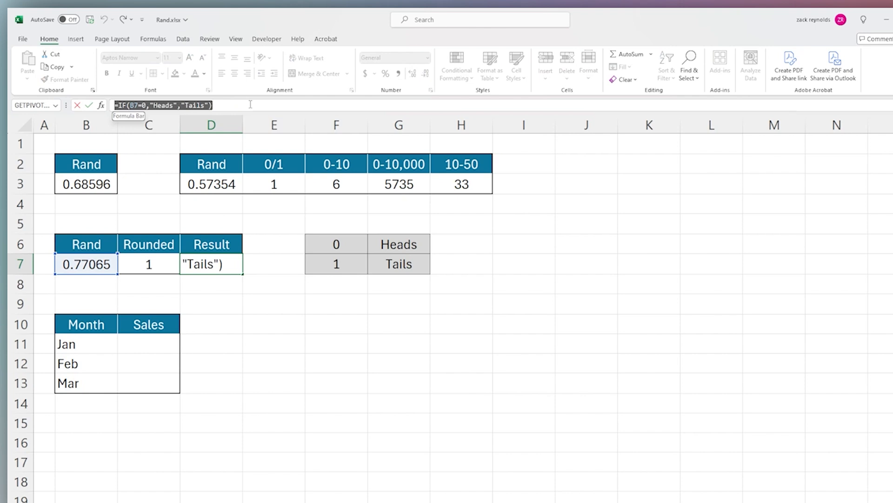
# - Enter an exact-match VLOOKUP in D7 using C7 against the F6:G7 Heads/Tails table
pyautogui.write('=vlookup')
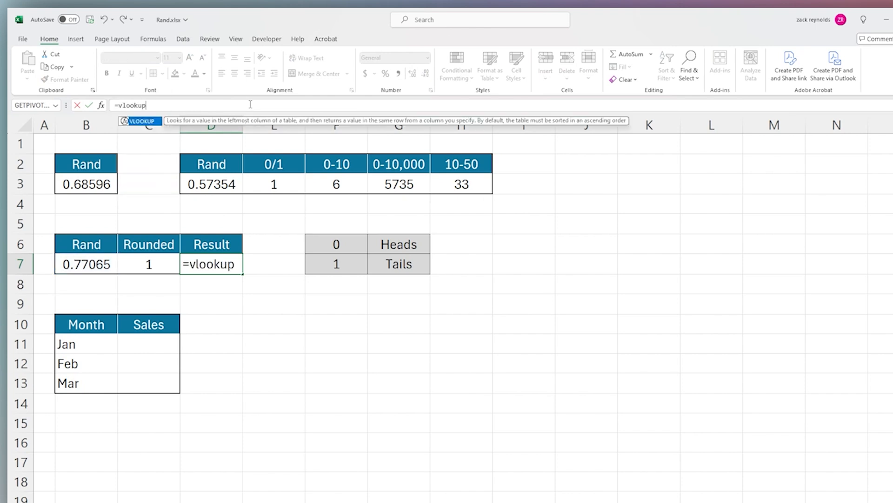
pyautogui.click(148, 263)
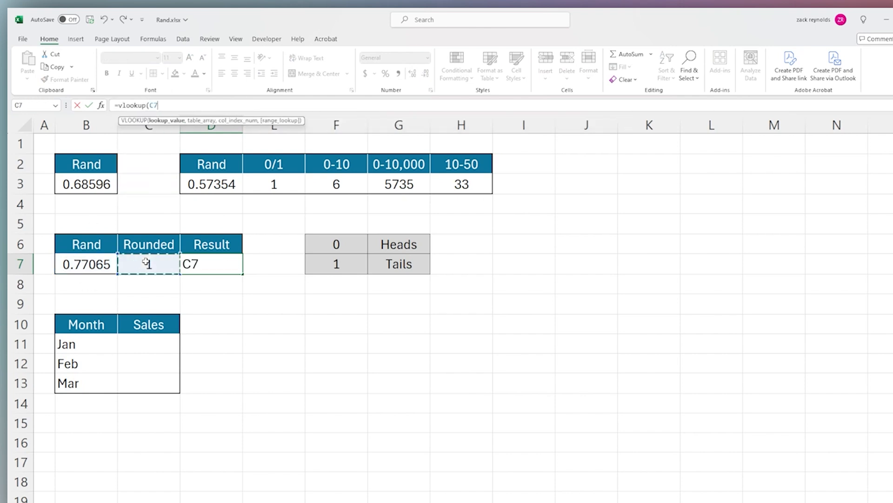
pyautogui.moveTo(336, 244); pyautogui.dragTo(399, 244)
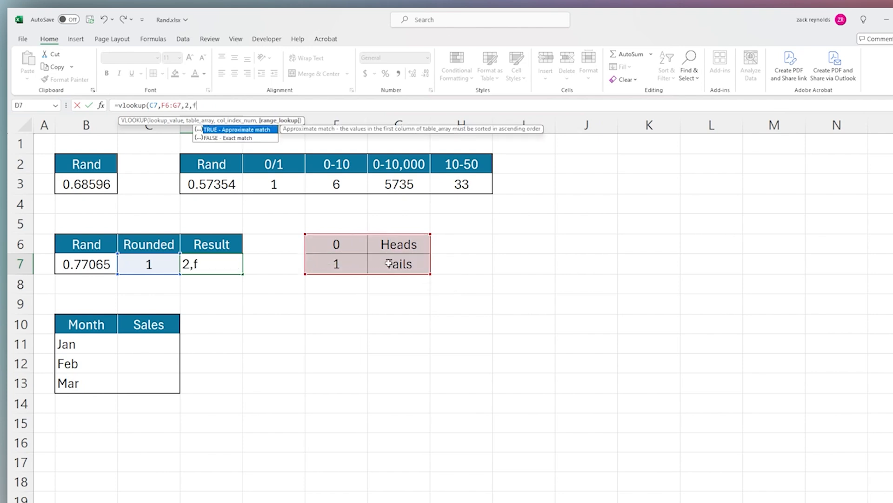
pyautogui.write('a')
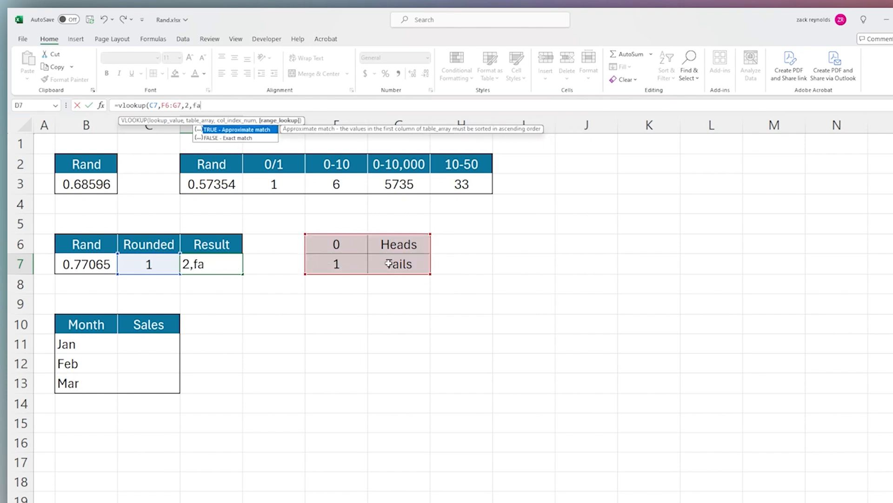
pyautogui.press('enter')
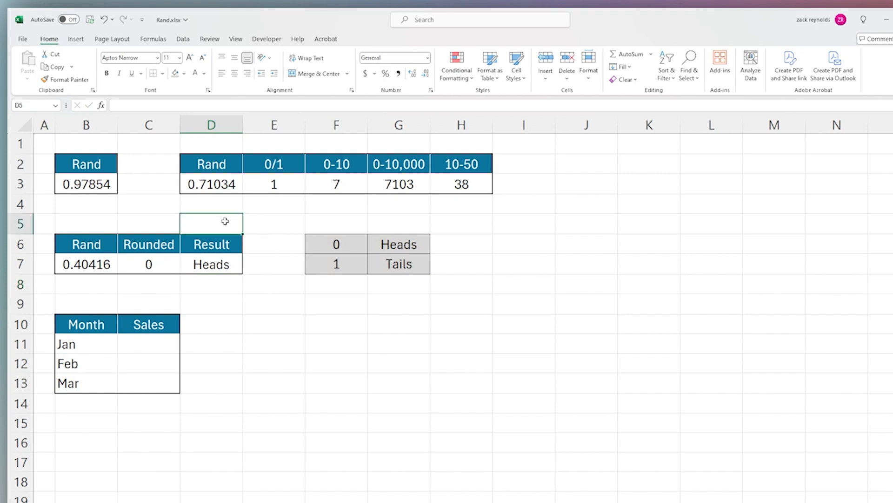
# - Force recalculation with a throwaway entry and F9, then review D7's lookup formula
pyautogui.write('a')
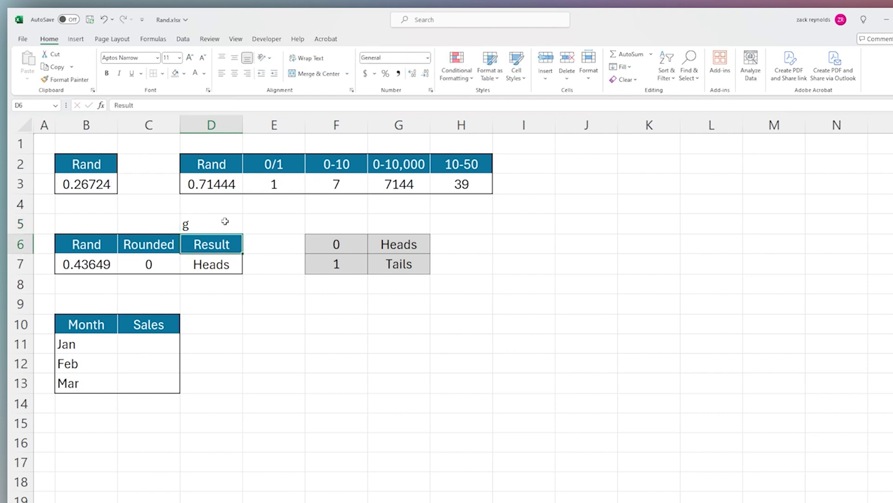
pyautogui.press('f9')
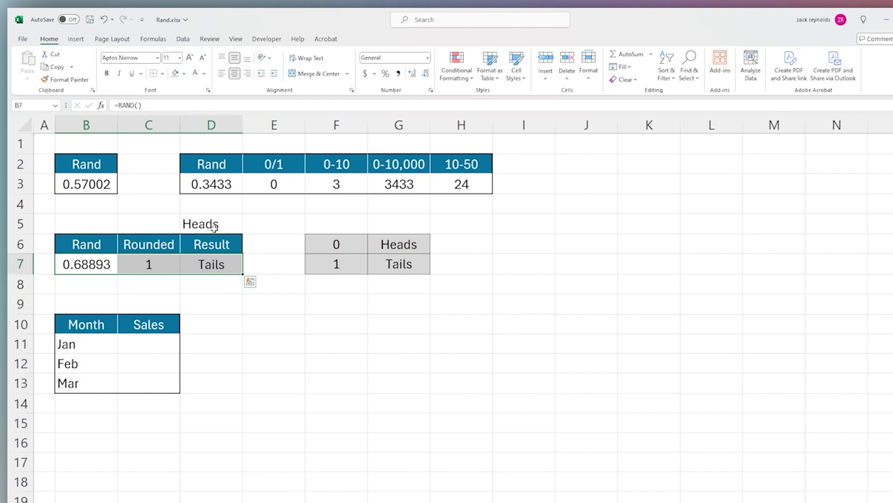
pyautogui.click(211, 223)
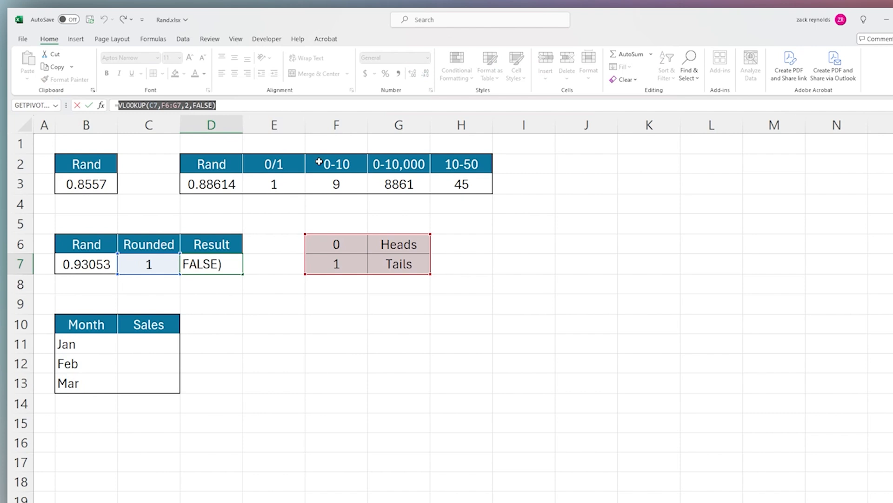
pyautogui.press('Enter')
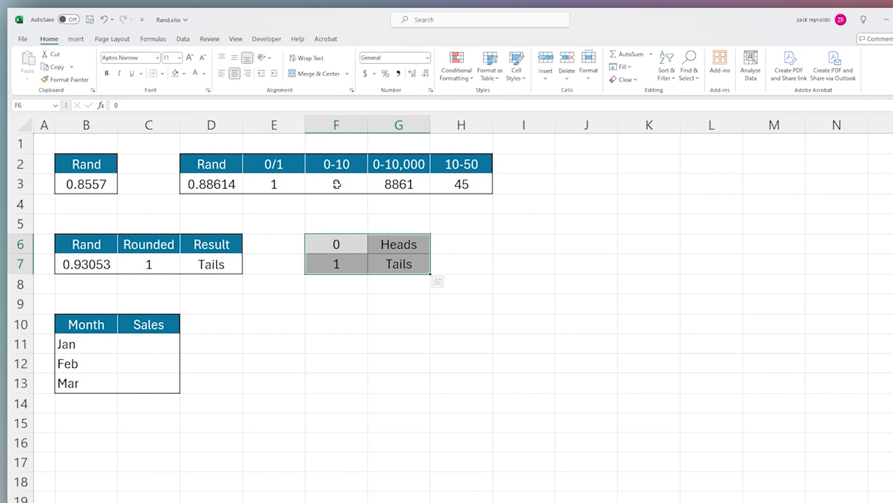
# - Check the ROUND formulas scaling D3 in the 0-10 and 0-10,000 columns
pyautogui.click(336, 183)
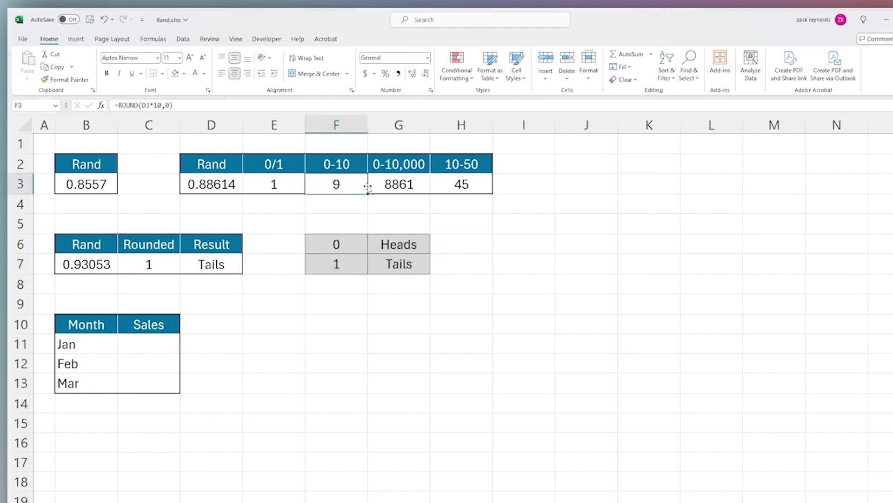
pyautogui.moveTo(345, 176)
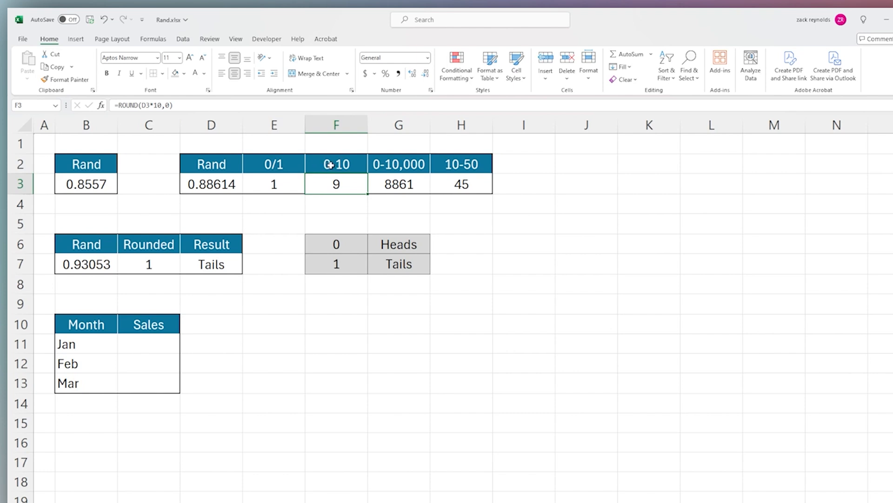
pyautogui.moveTo(161, 104)
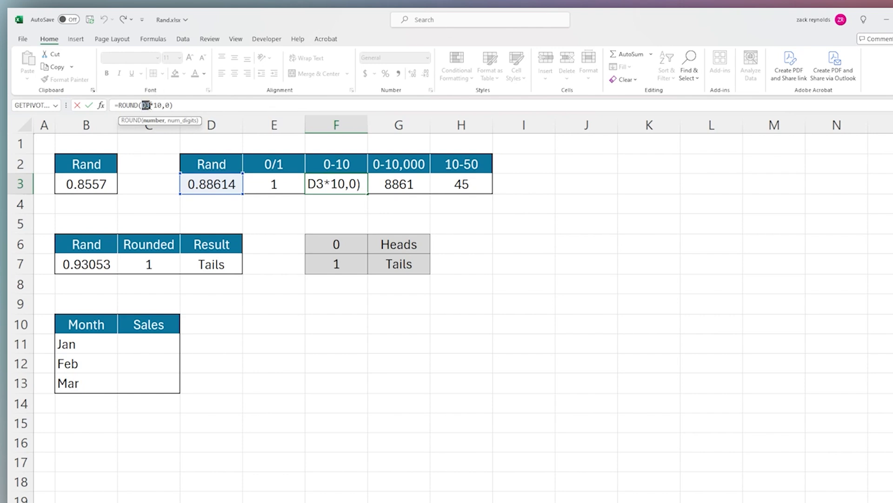
pyautogui.moveTo(222, 153)
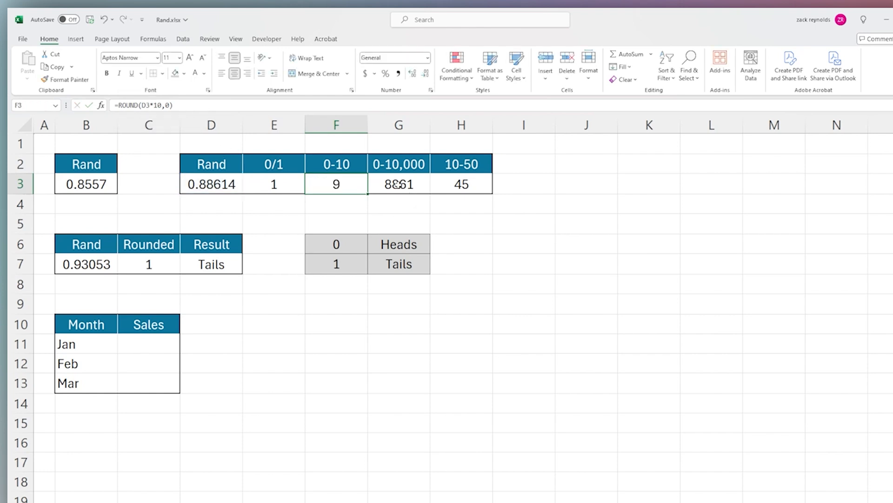
pyautogui.click(398, 183)
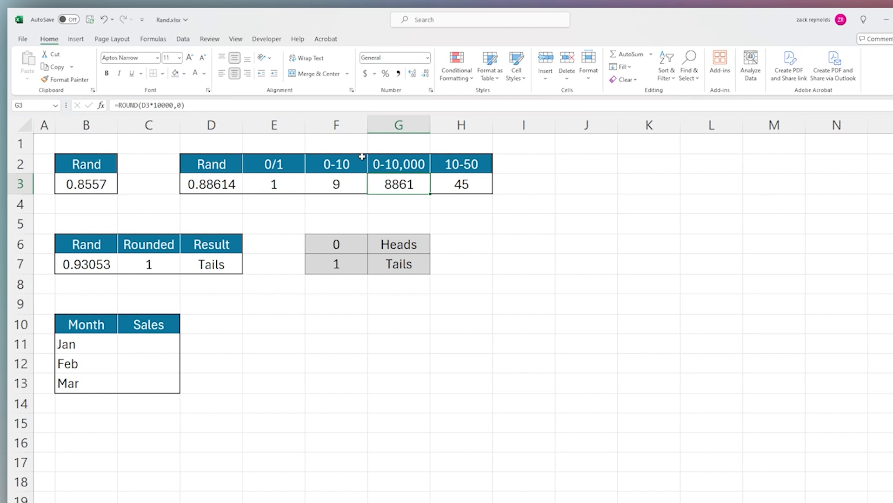
pyautogui.click(399, 164)
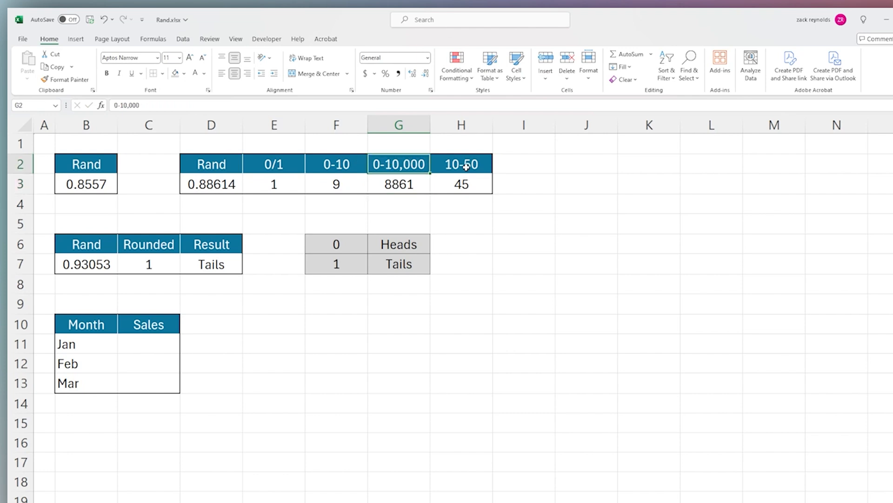
# - Change H3 to =ROUND(RAND()*(50-10)+10,0) so it uses its own random value
pyautogui.click(461, 184)
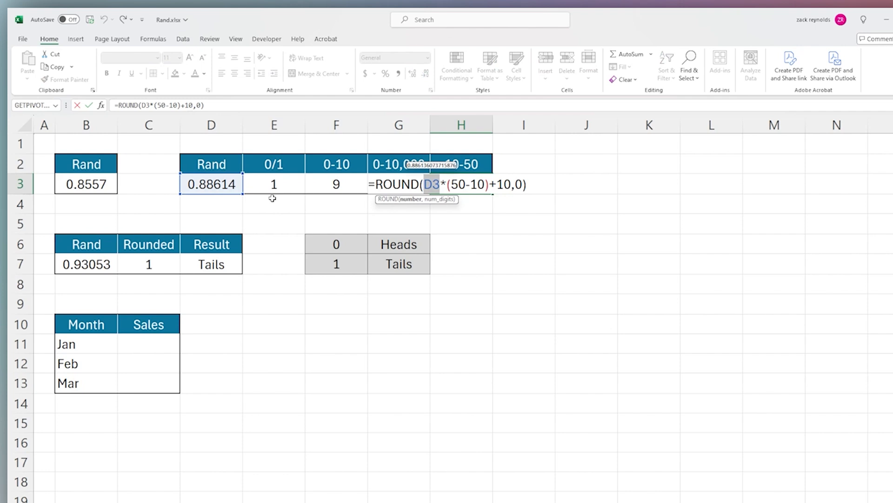
pyautogui.write('rand')
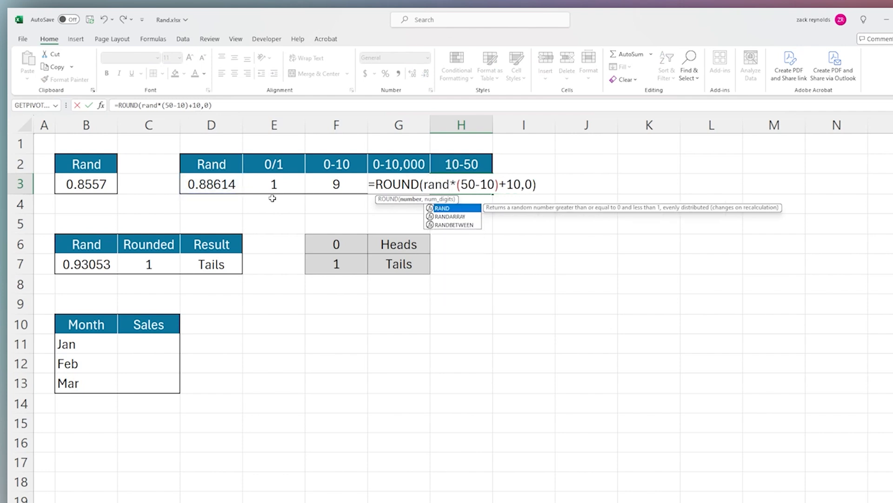
pyautogui.write('()')
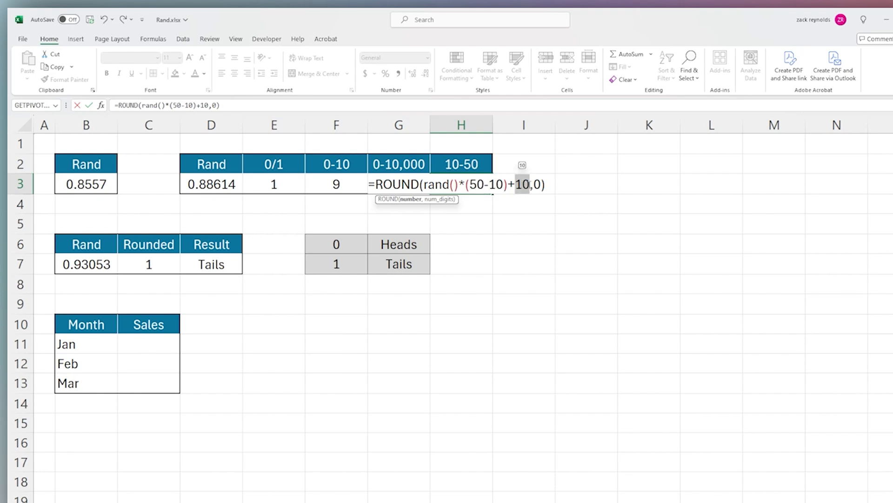
pyautogui.press('Enter')
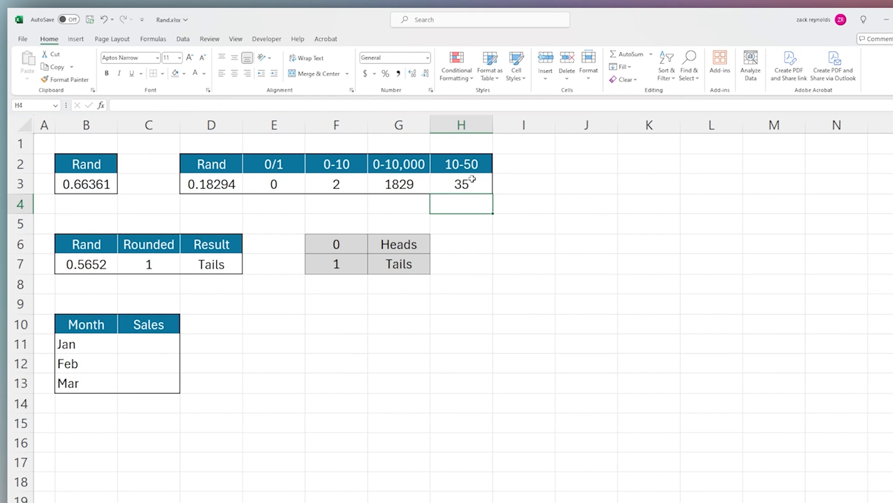
pyautogui.click(462, 183)
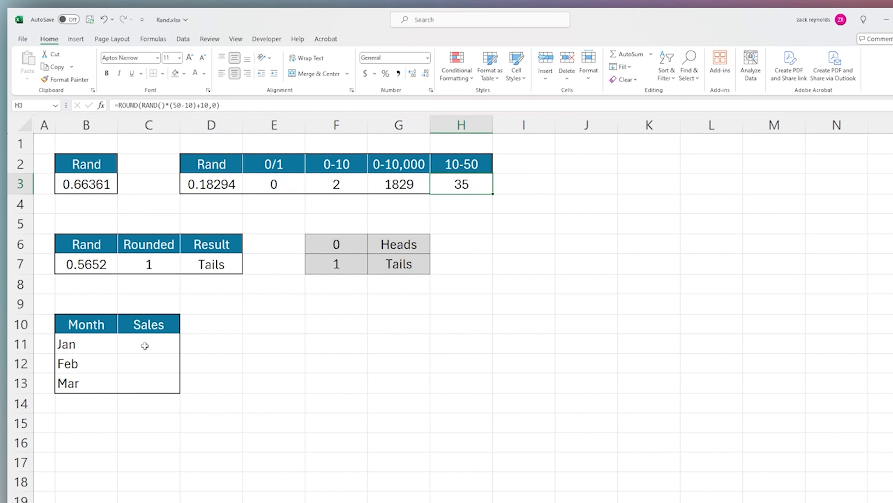
pyautogui.click(148, 344)
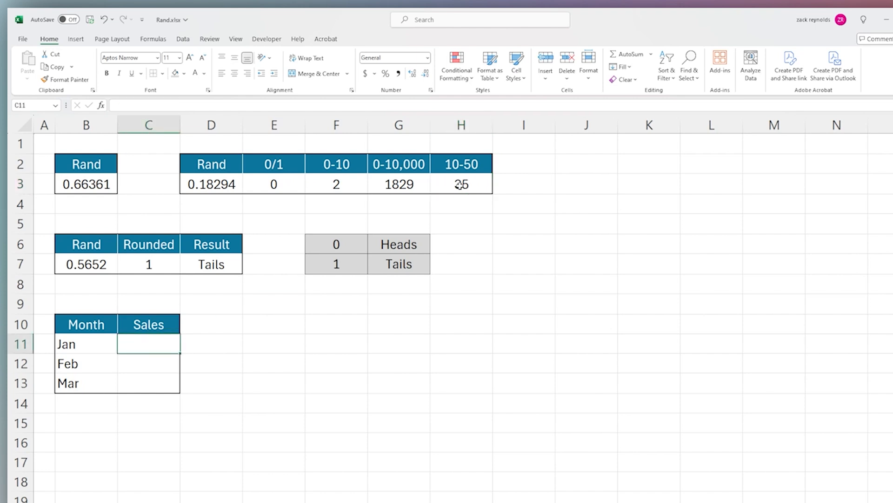
pyautogui.click(461, 184)
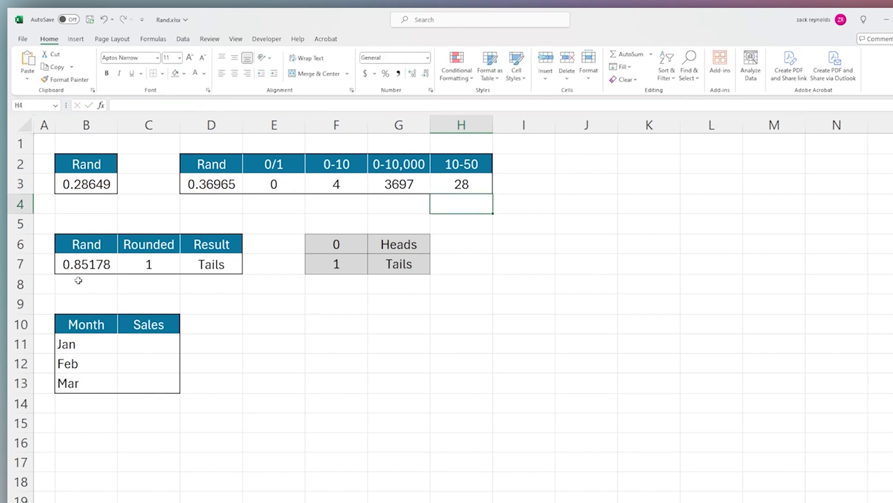
pyautogui.write('=ROUND(RAND()*(50-10)+10,0)')
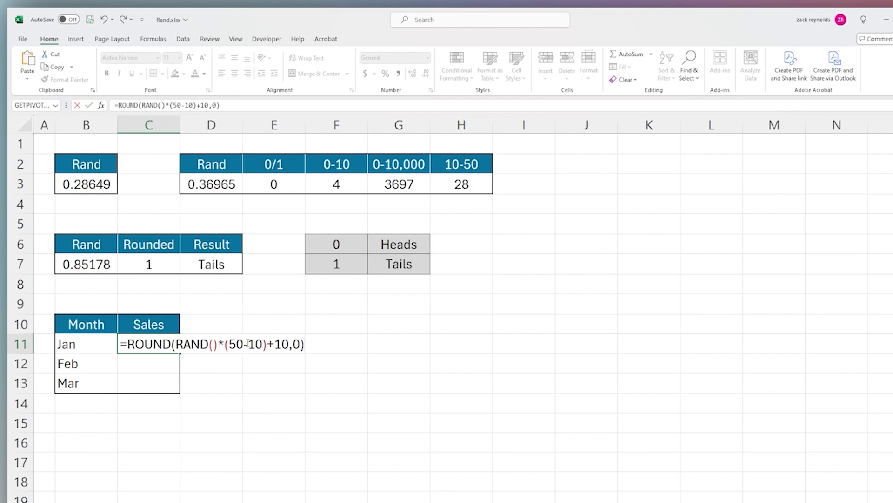
pyautogui.write('1500')
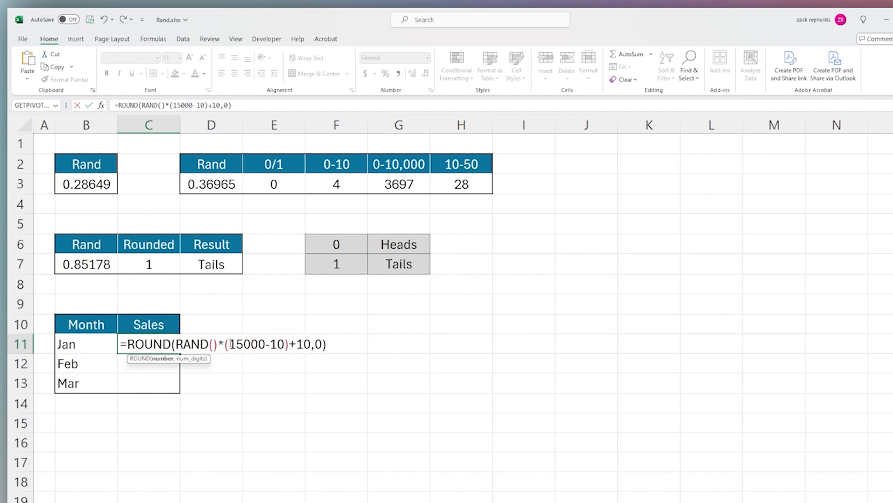
pyautogui.press('Backspace')
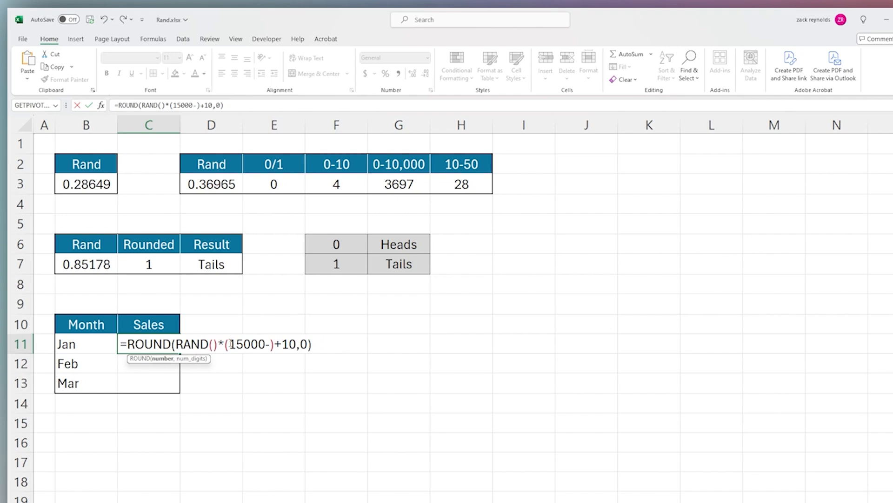
pyautogui.write('65000')
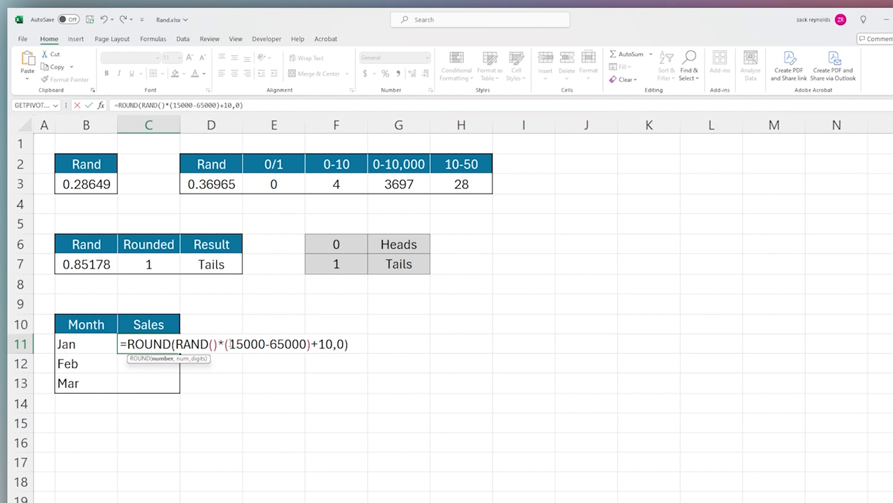
pyautogui.write('6500')
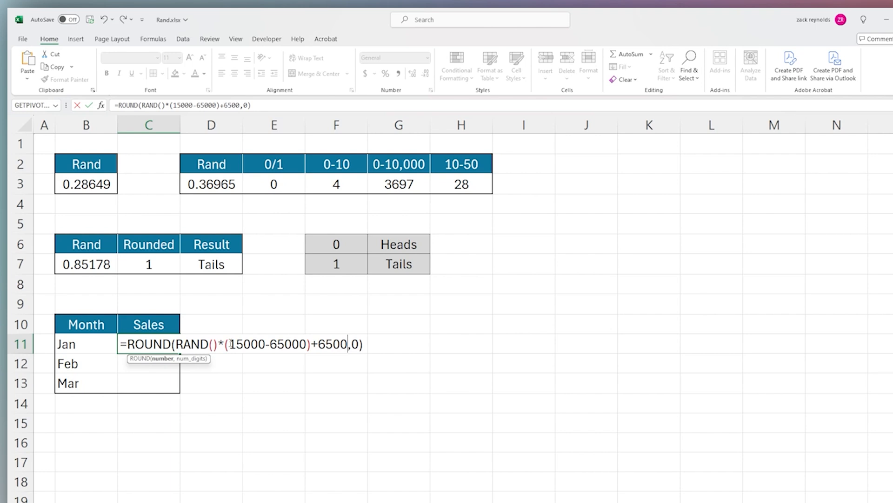
pyautogui.write('00')
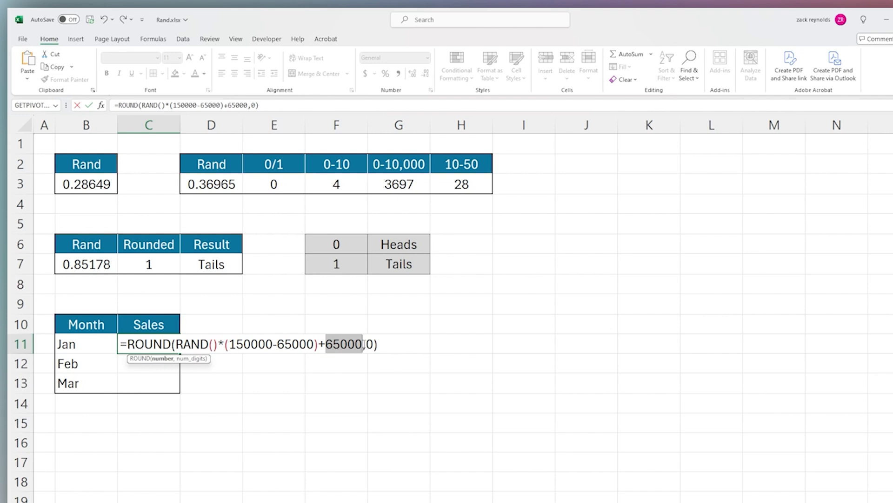
pyautogui.press('enter')
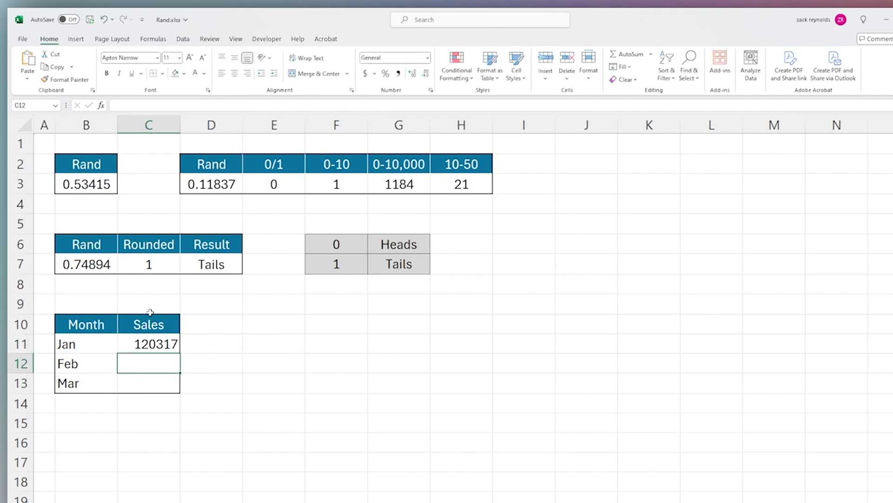
# - Copy Jan's sales formula to Feb and Mar and apply dollar currency formatting
pyautogui.click(149, 344)
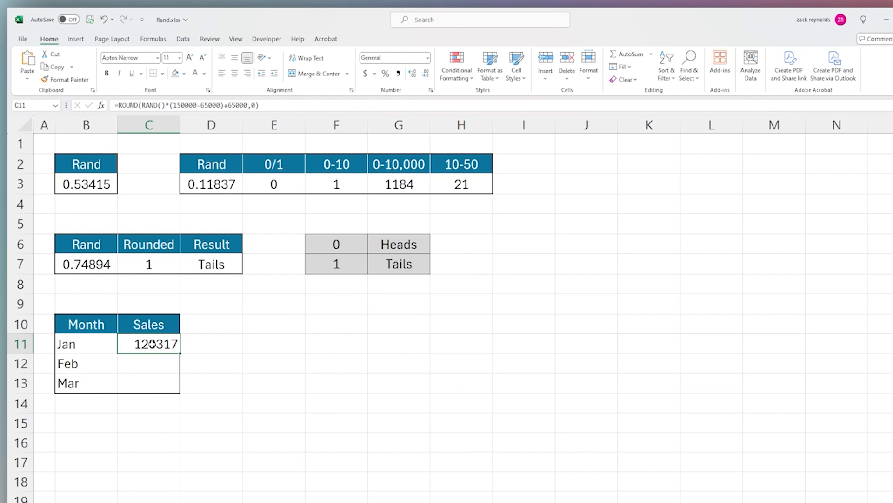
pyautogui.rightClick(148, 363)
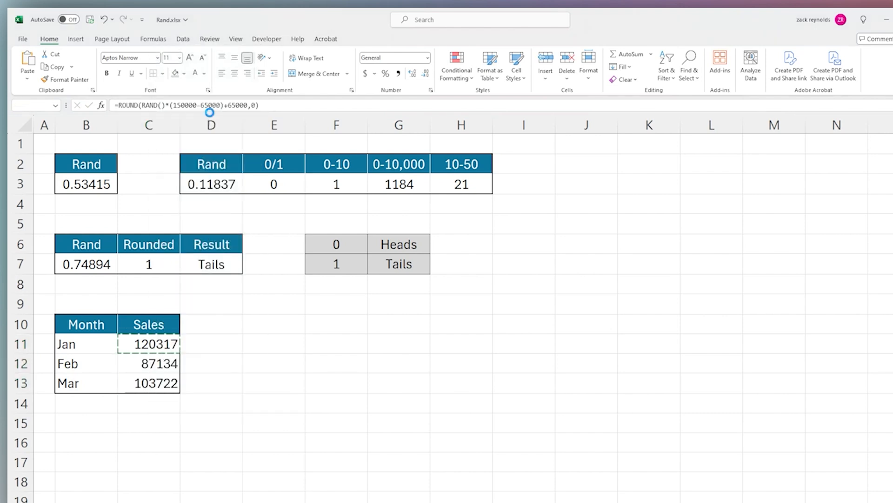
pyautogui.press('ctrl+v')
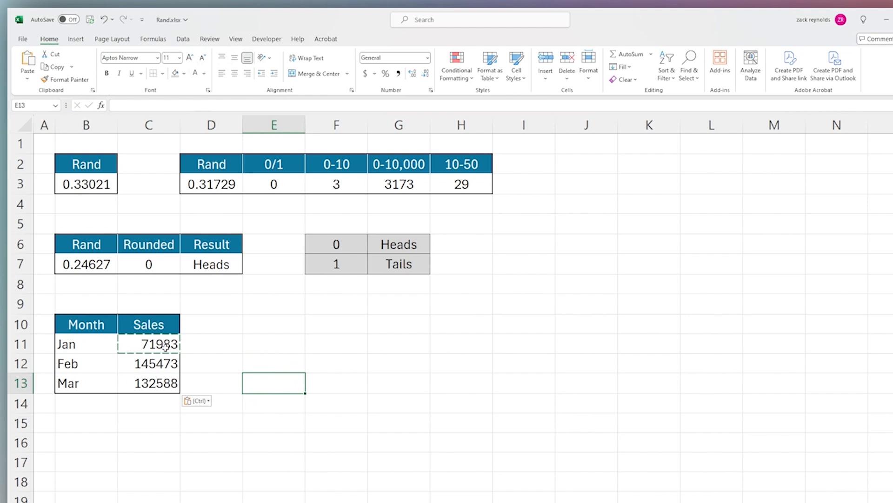
pyautogui.click(148, 343)
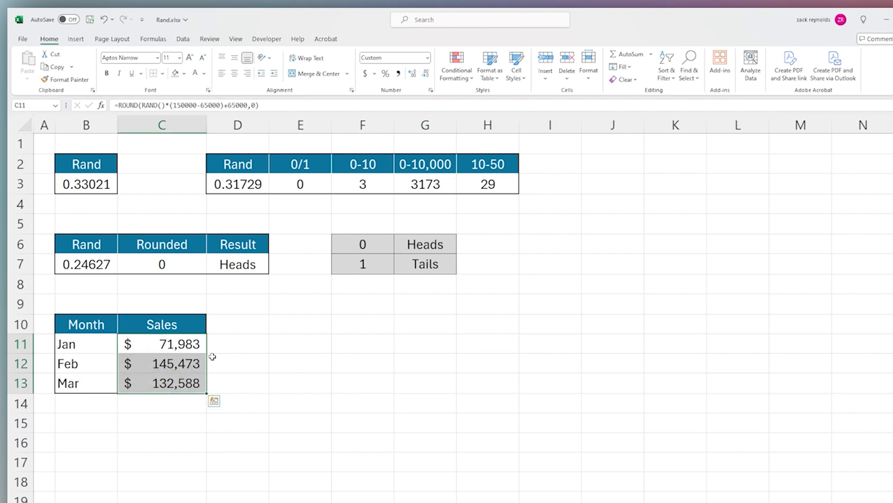
pyautogui.moveTo(254, 355)
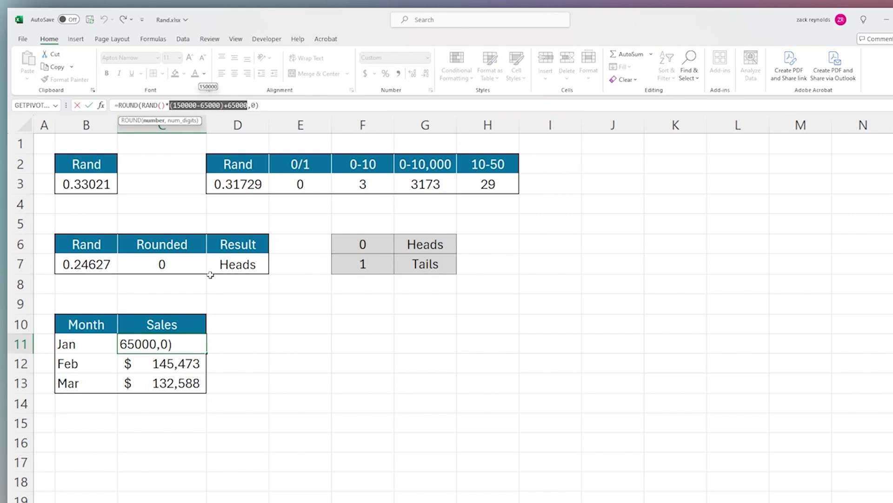
pyautogui.press('Enter')
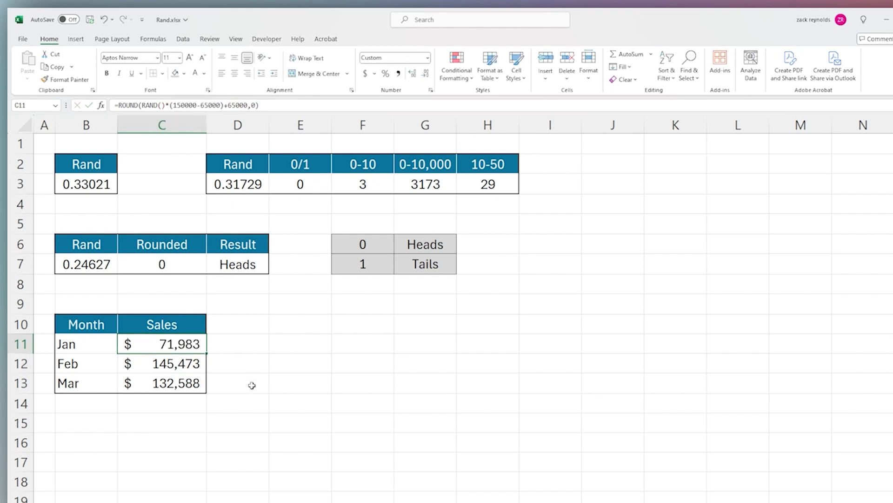